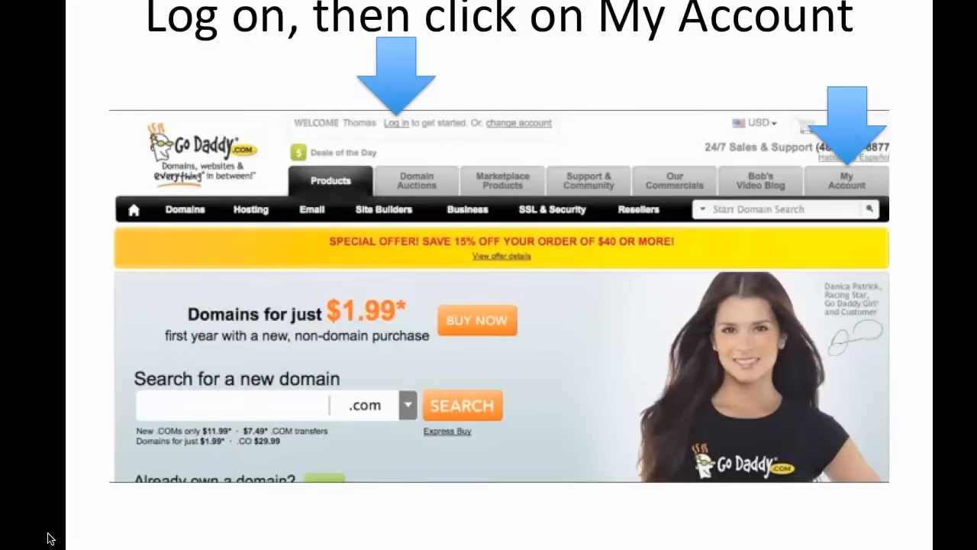
pyautogui.moveTo(392, 124)
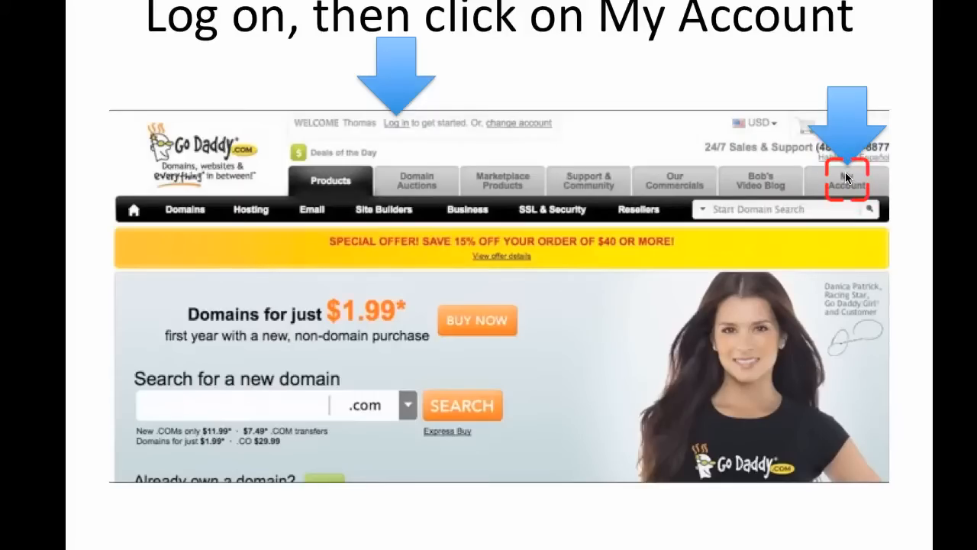
# Step: Launch the Hosting Control Center for tjcs.mobi from My Account's Web Hosting list
pyautogui.click(847, 183)
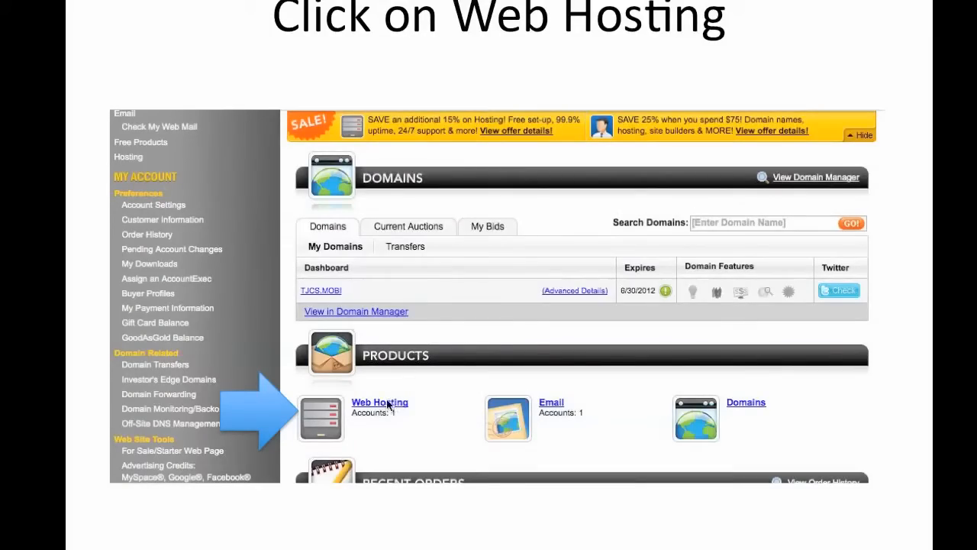
pyautogui.click(379, 403)
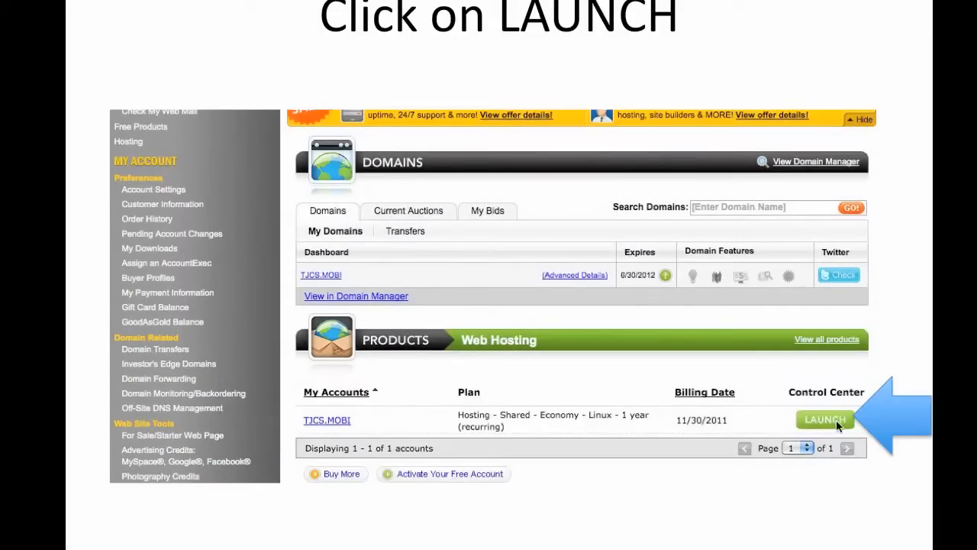
pyautogui.click(825, 420)
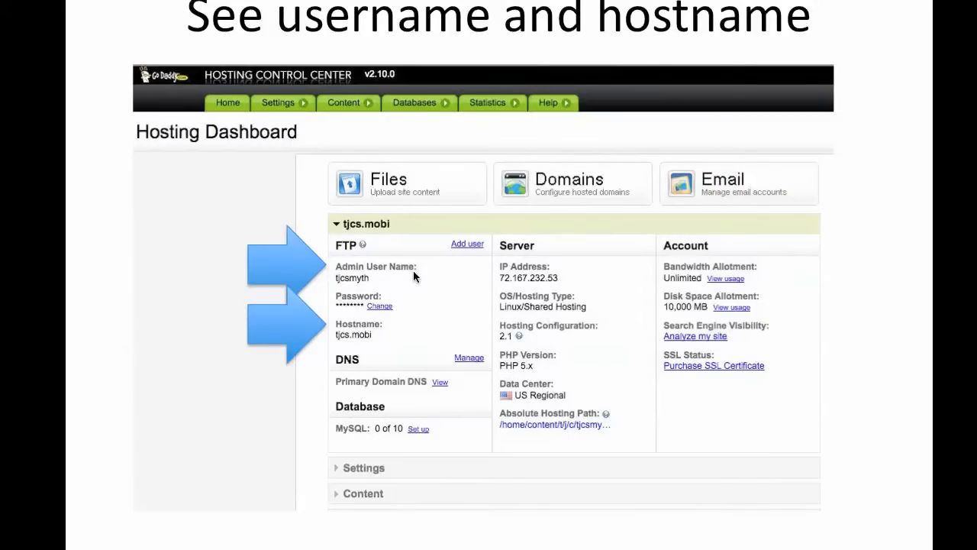
pyautogui.moveTo(359, 269)
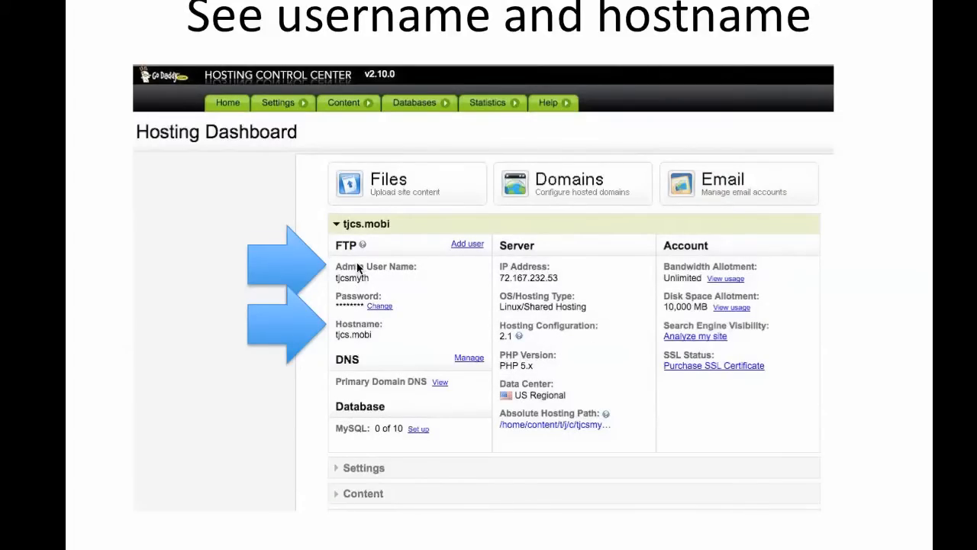
pyautogui.moveTo(350, 278)
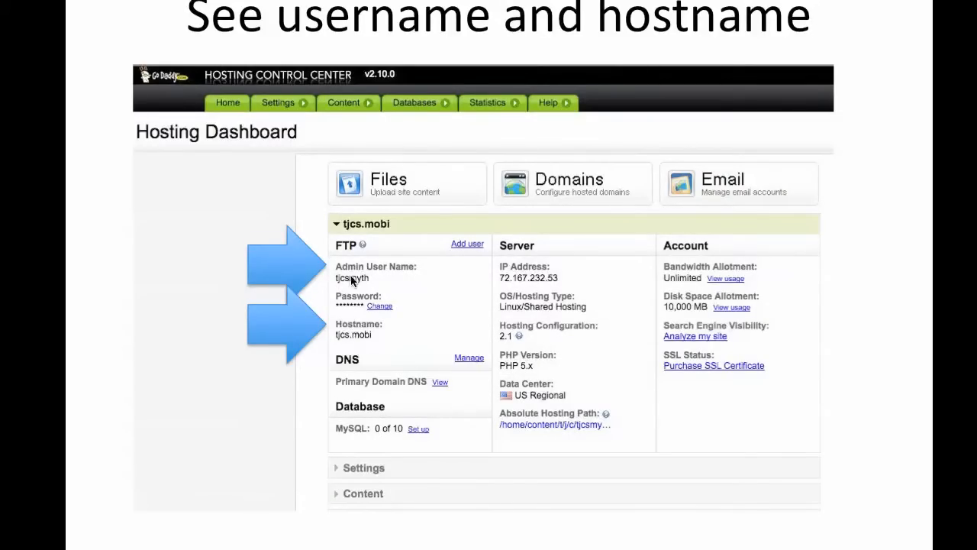
pyautogui.moveTo(346, 337)
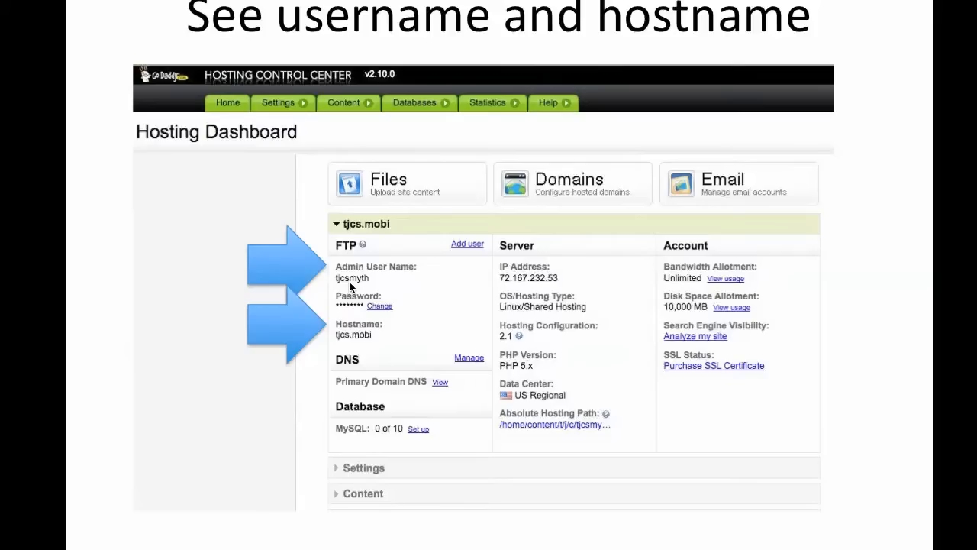
pyautogui.moveTo(403, 340)
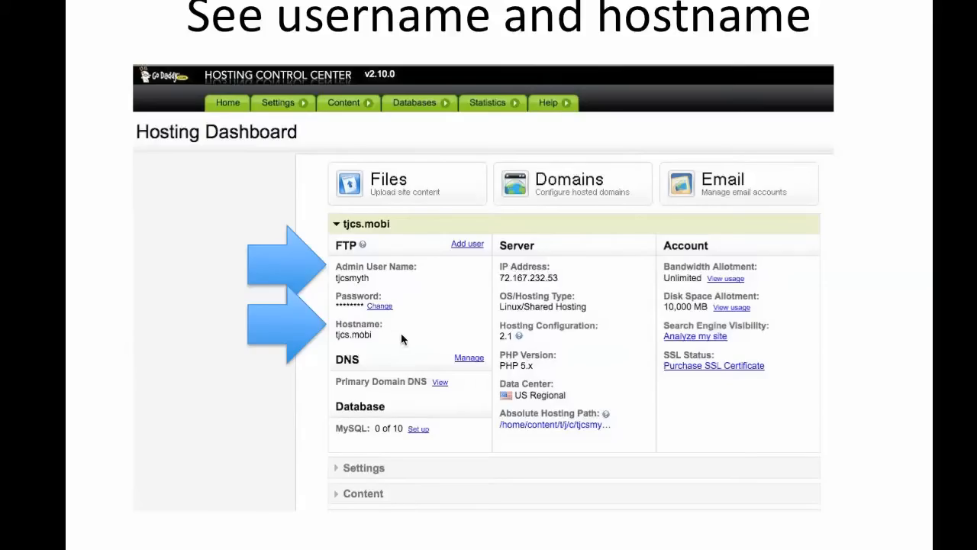
pyautogui.moveTo(389, 392)
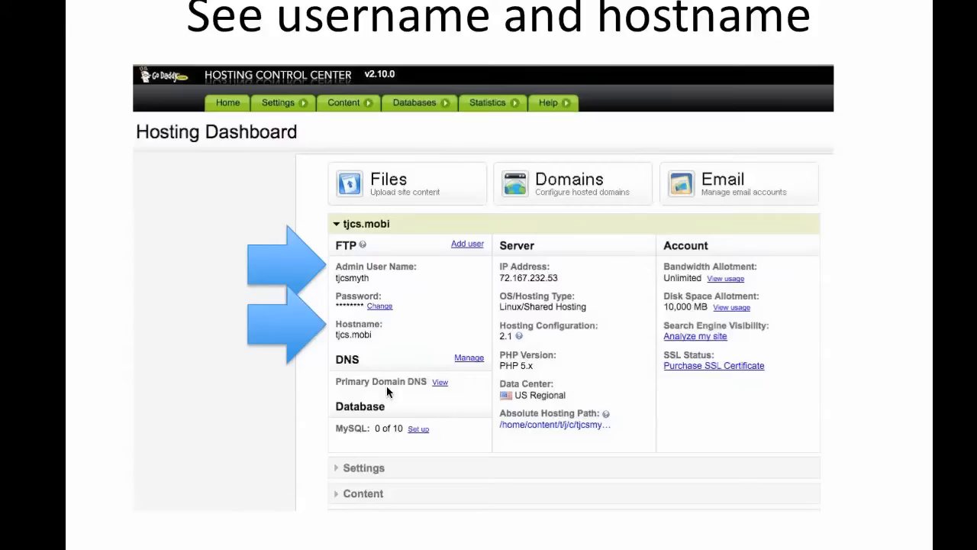
pyautogui.moveTo(355, 341)
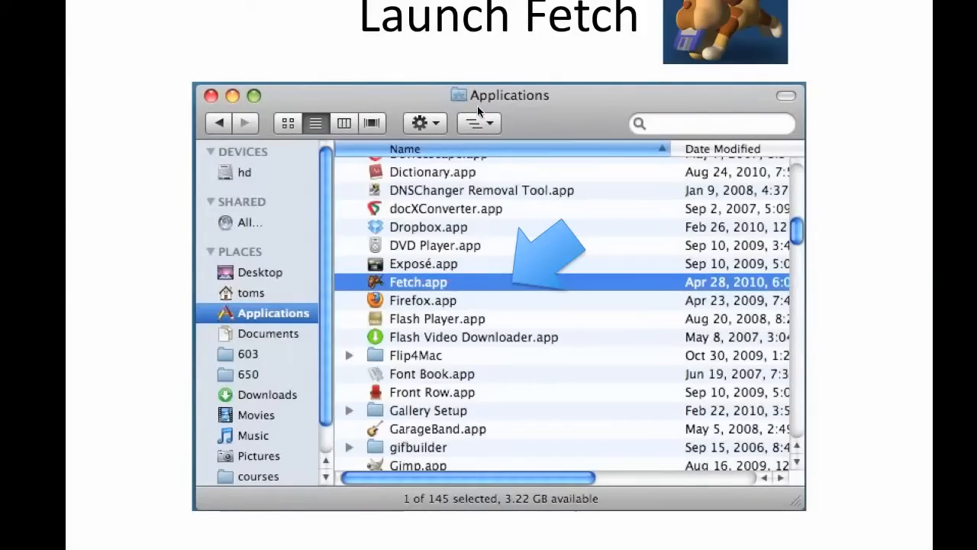
pyautogui.moveTo(378, 286)
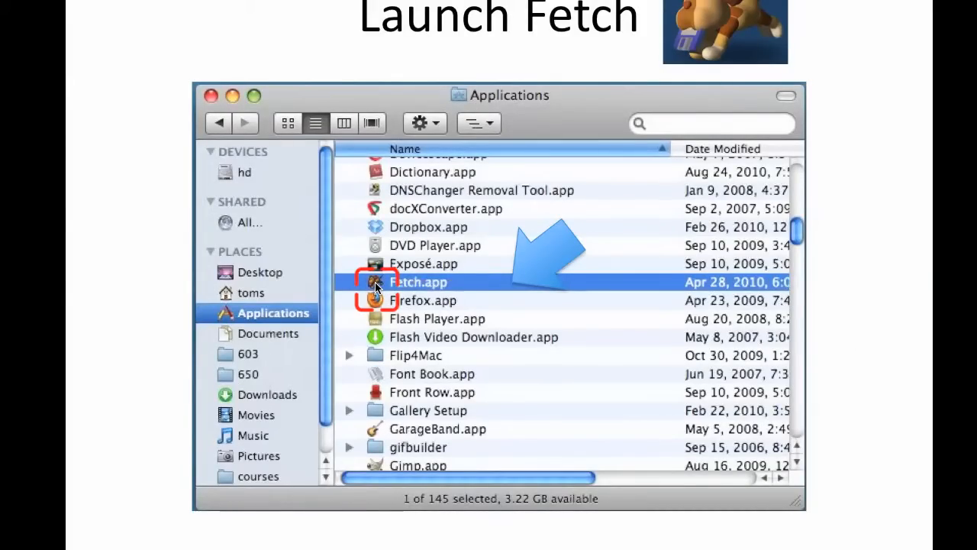
# Step: Launch Fetch.app from the Finder Applications folder
pyautogui.doubleClick(412, 282)
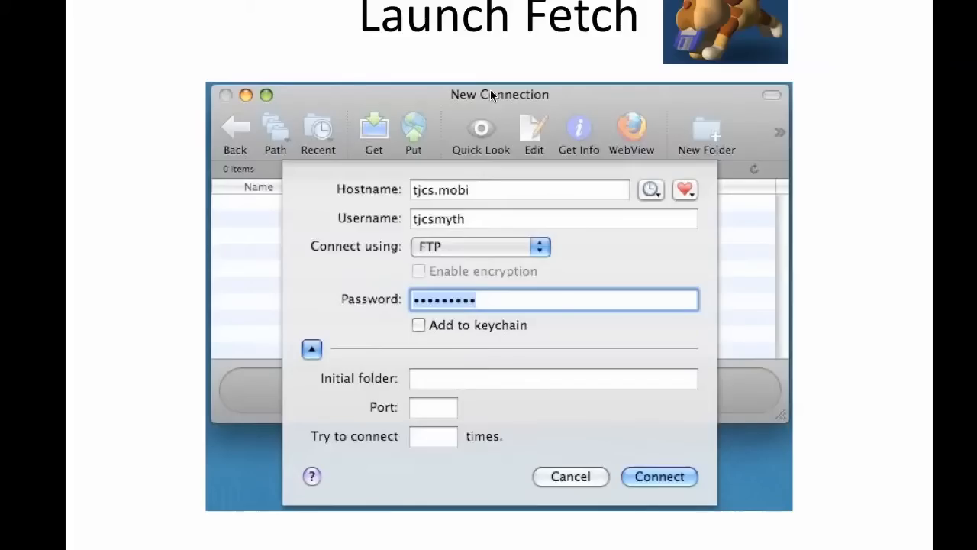
pyautogui.moveTo(440, 191)
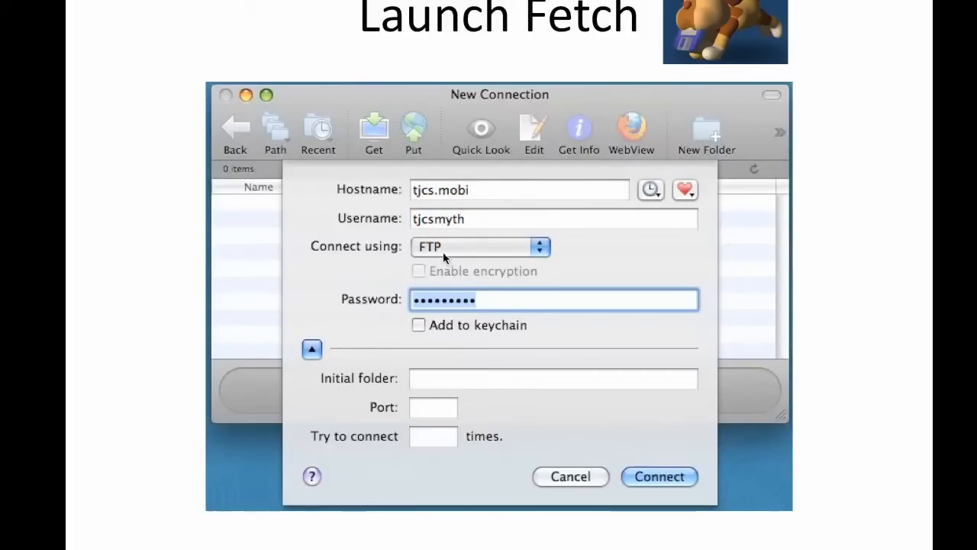
pyautogui.moveTo(475, 301)
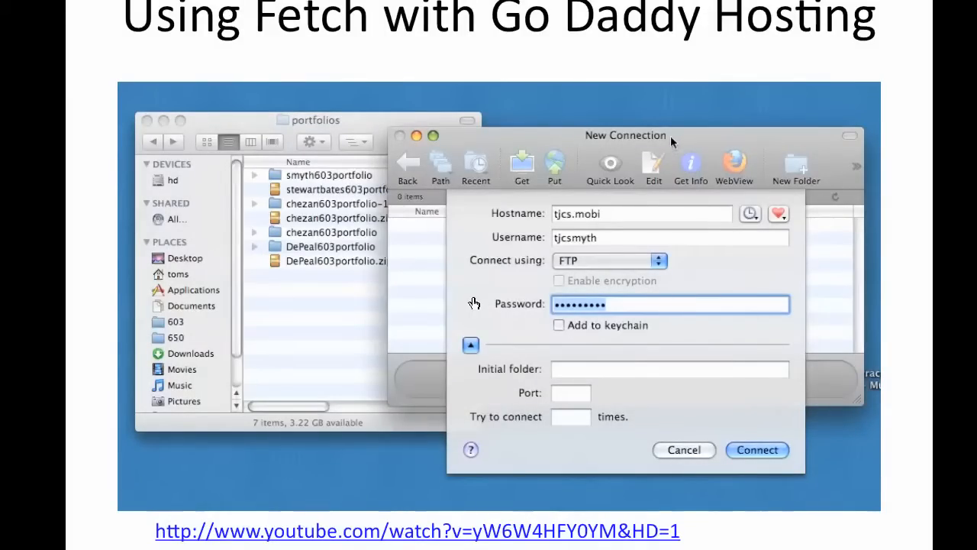
pyautogui.moveTo(586, 216)
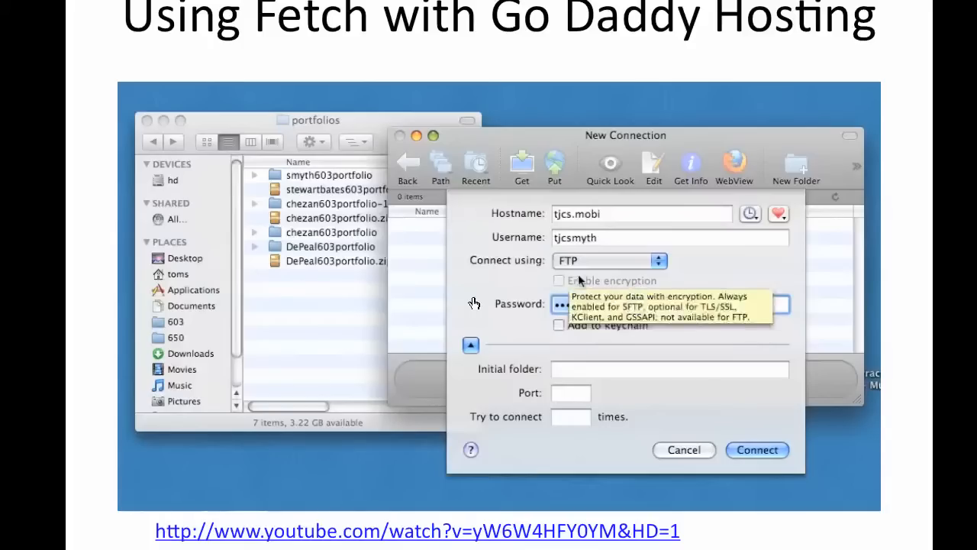
# Step: Confirm FTP in the Connect using popup and connect to tjcs.mobi
pyautogui.click(610, 260)
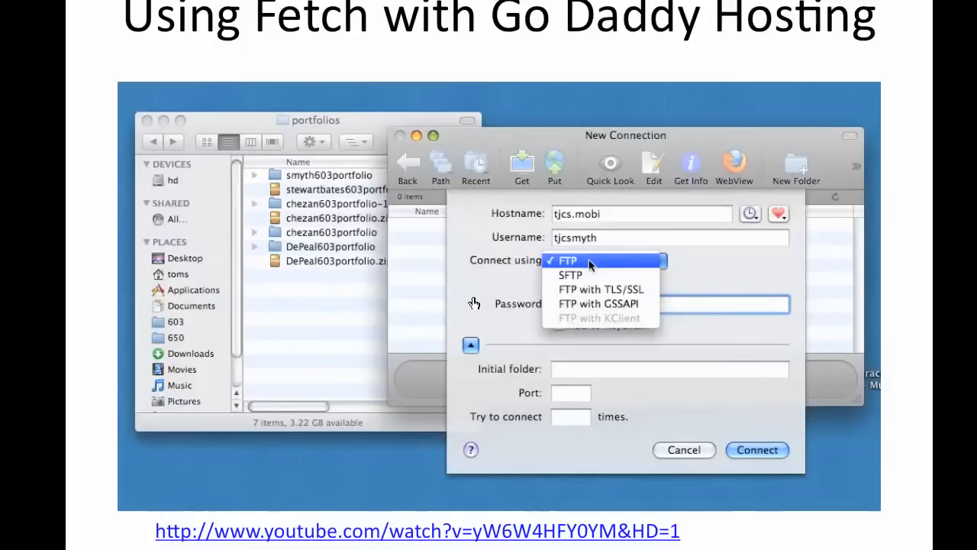
pyautogui.click(568, 260)
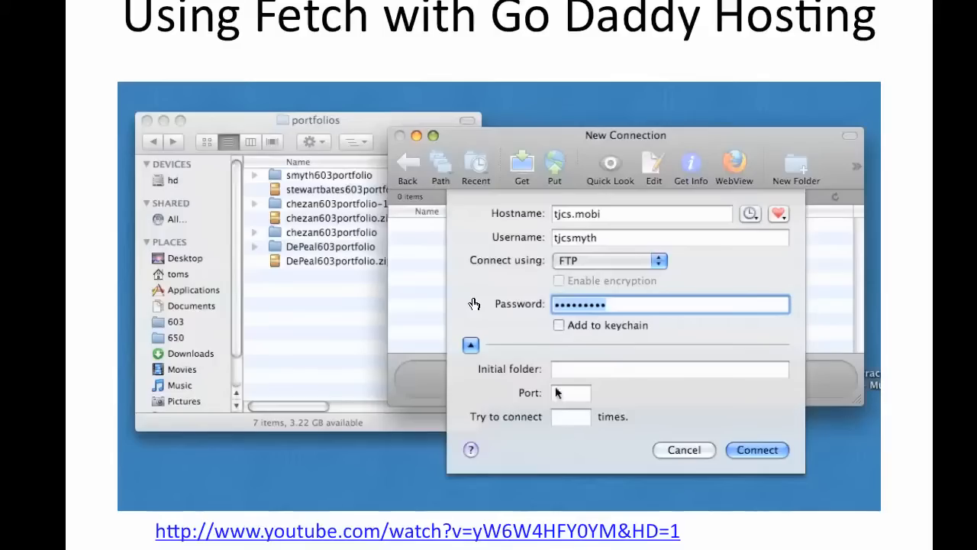
pyautogui.click(757, 450)
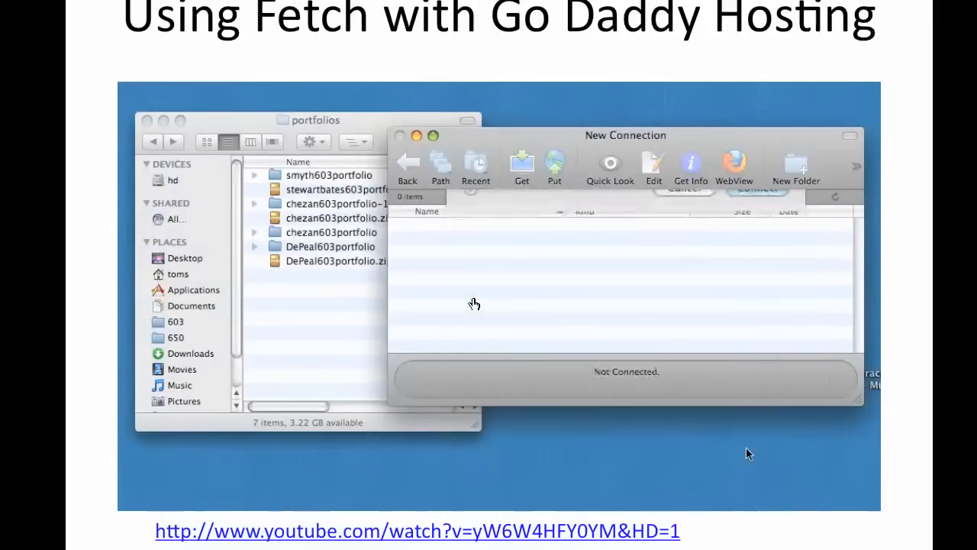
# Step: Bring the local portfolios folder window forward and select smyth603portfolio
pyautogui.click(757, 189)
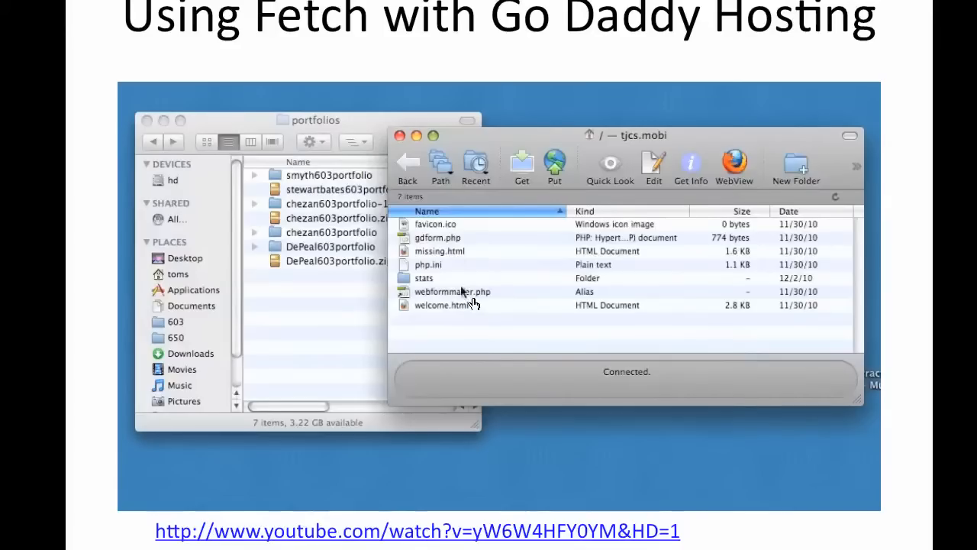
pyautogui.moveTo(500, 142)
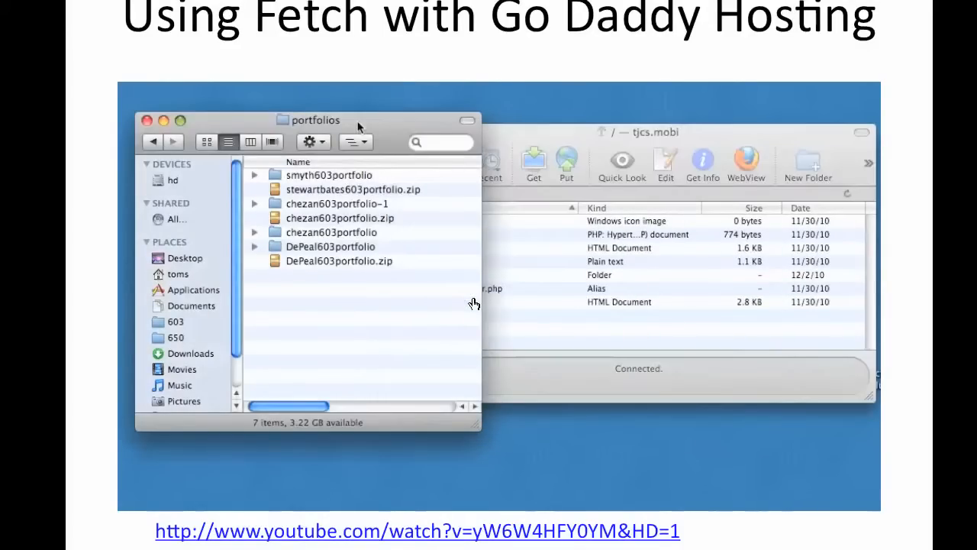
pyautogui.click(316, 120)
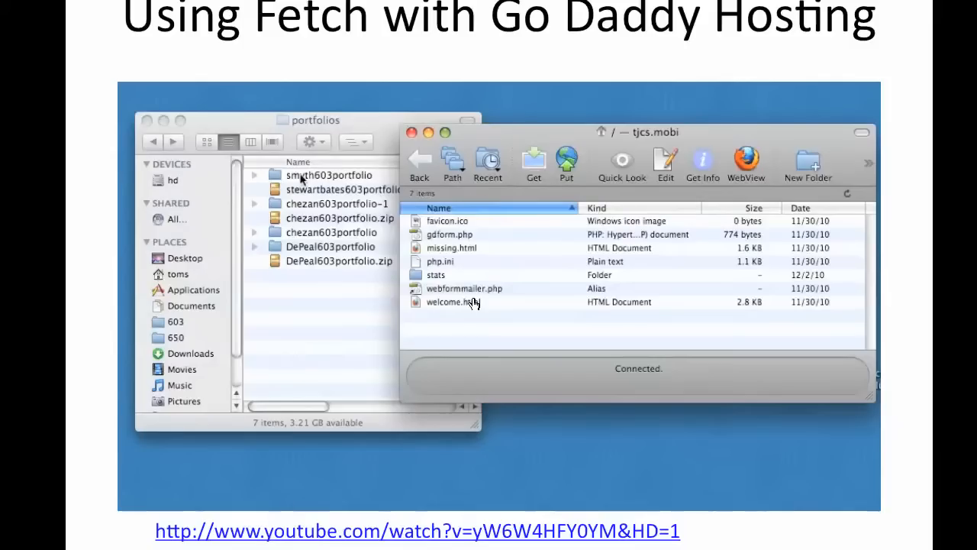
pyautogui.click(326, 175)
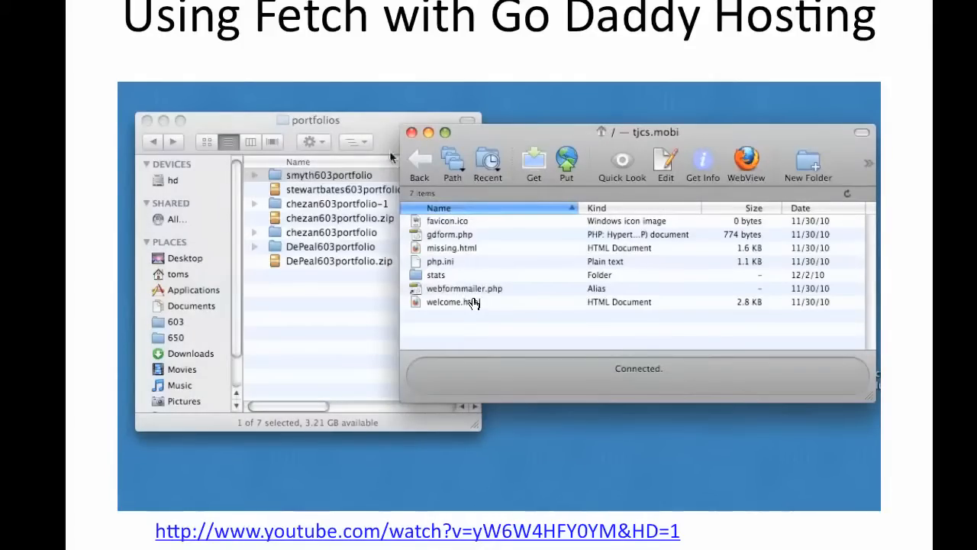
# Step: Drag smyth603portfolio onto the tjcs.mobi root, then upload it again with Put
pyautogui.moveTo(329, 175); pyautogui.dragTo(581, 320)
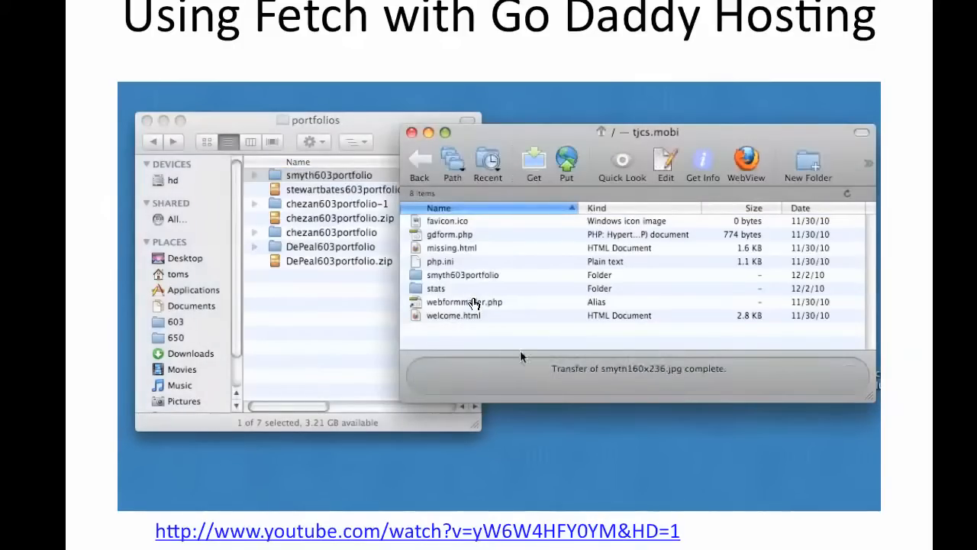
pyautogui.click(463, 275)
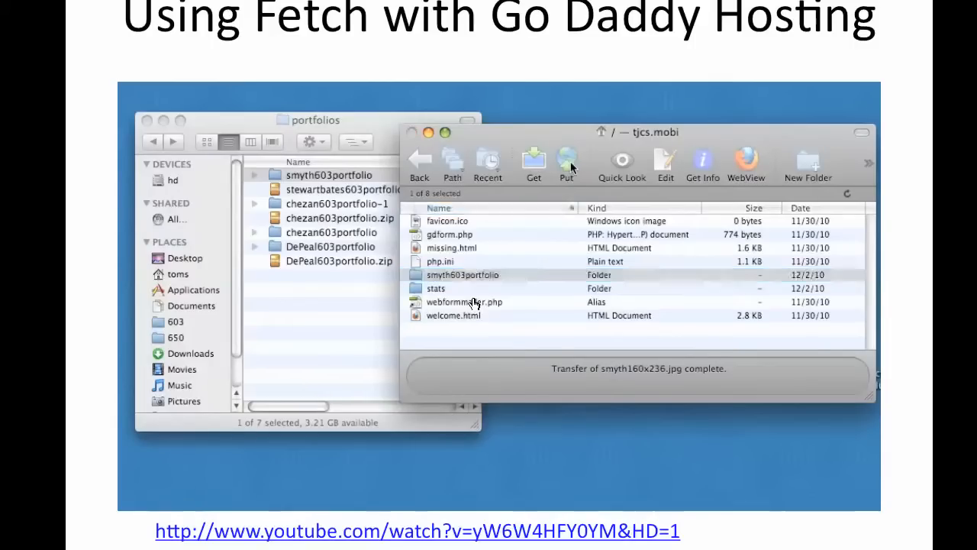
pyautogui.click(567, 162)
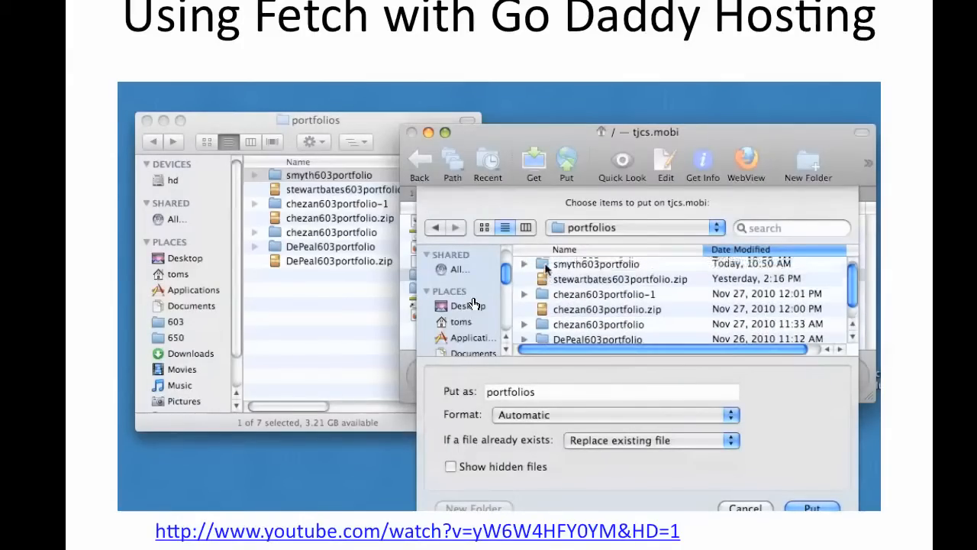
pyautogui.click(596, 263)
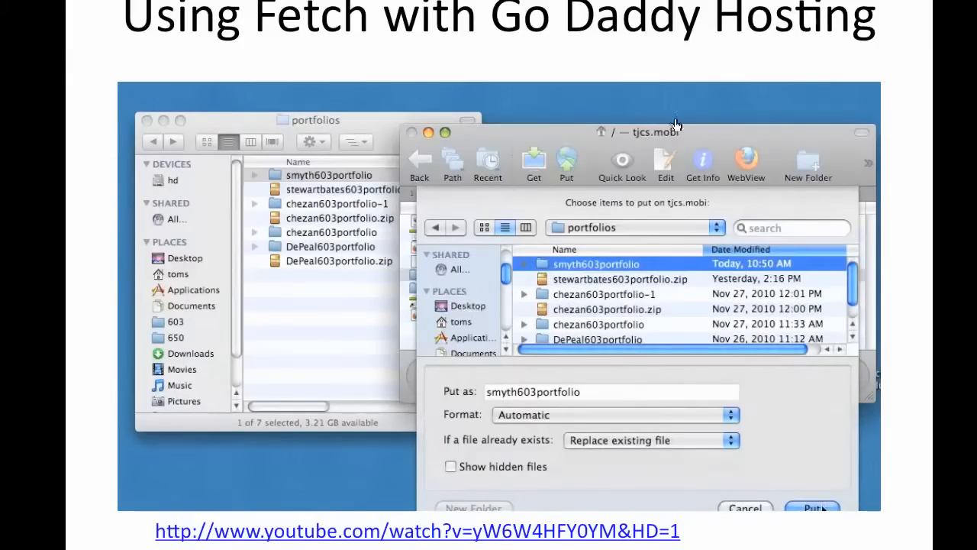
pyautogui.click(819, 508)
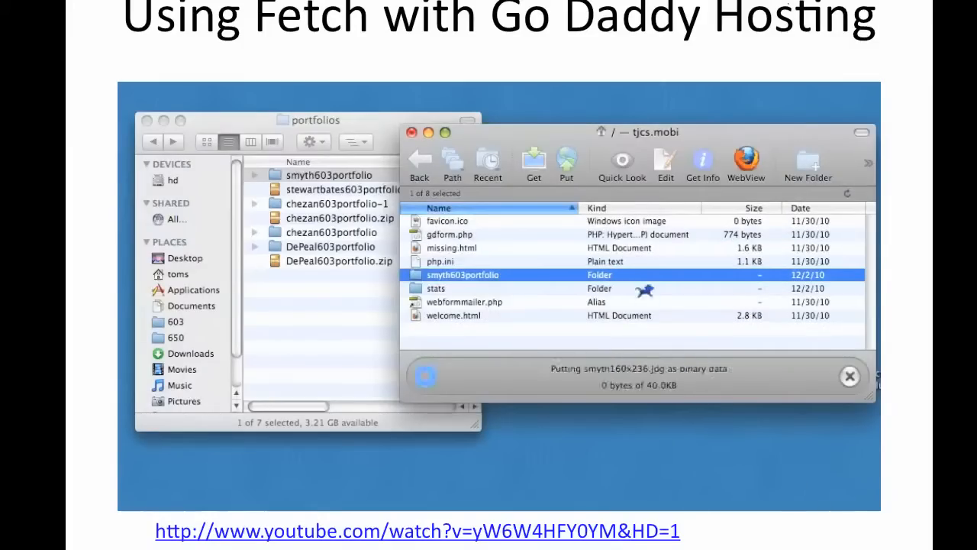